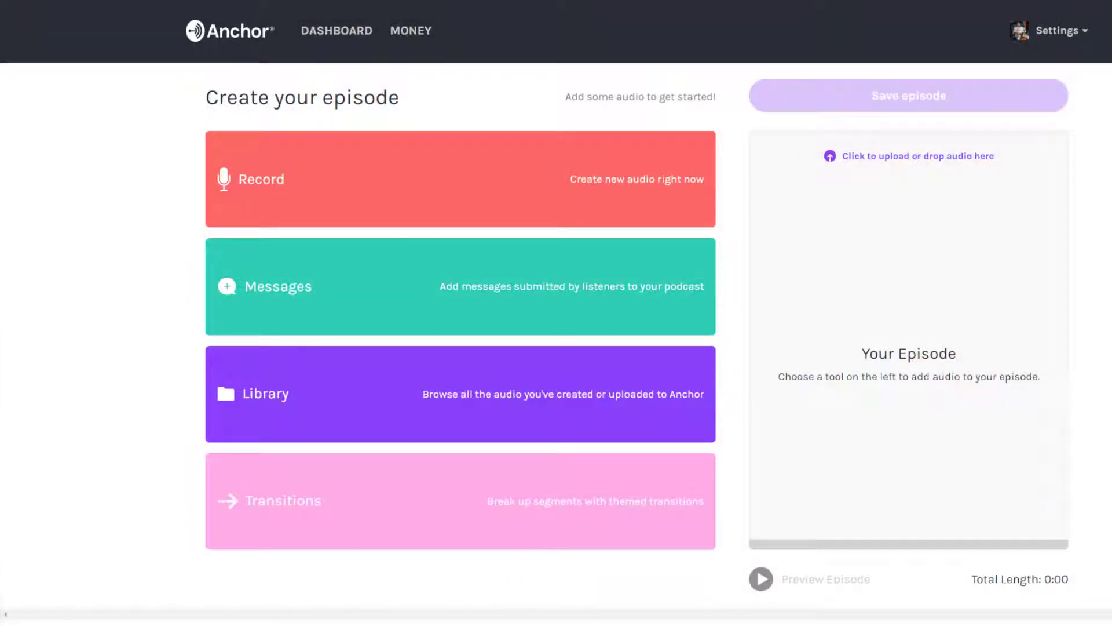
{"action": "mouse_move", "coordinate": [892, 338]}
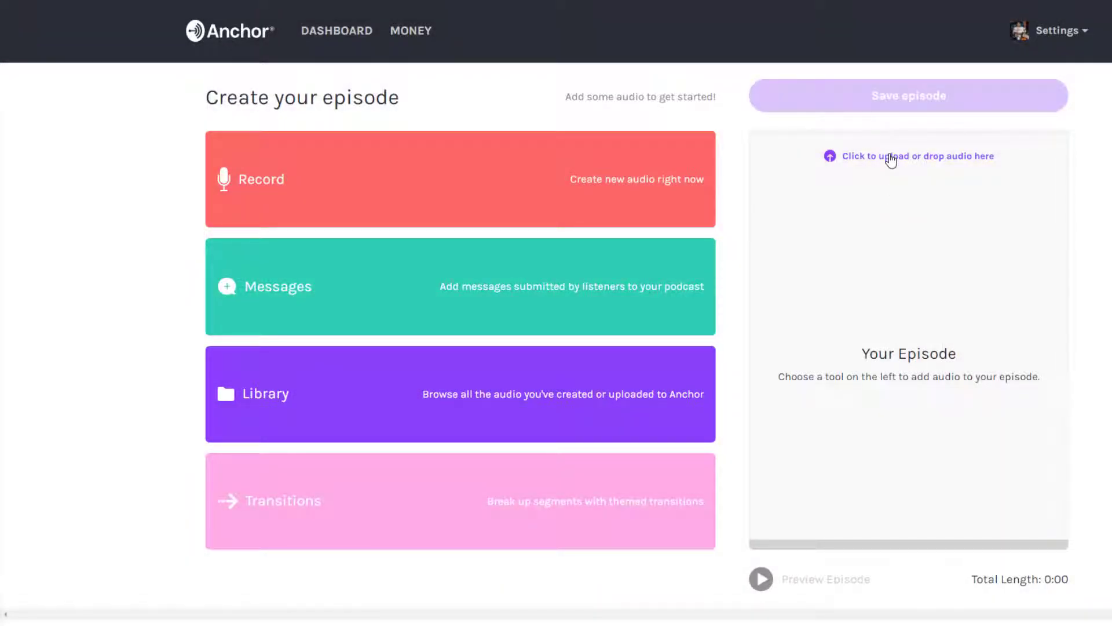
Step: Browse the computer's files for the stayfrisky MP3 to upload into the episode
{"action": "left_click", "coordinate": [893, 156]}
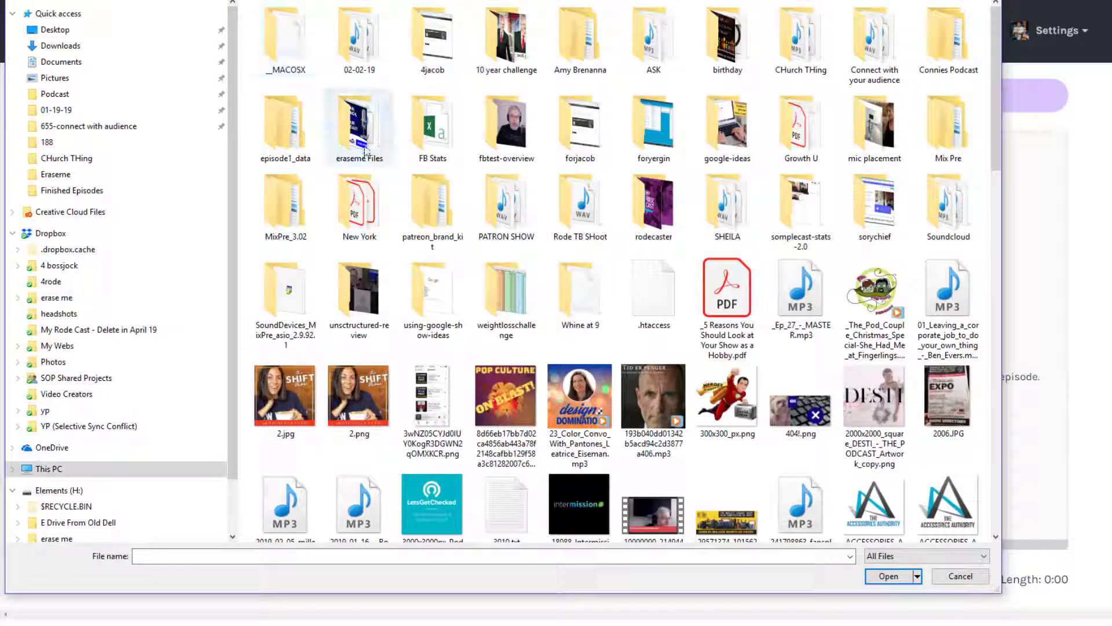
{"action": "scroll", "scroll_direction": "down", "scroll_amount": 3}
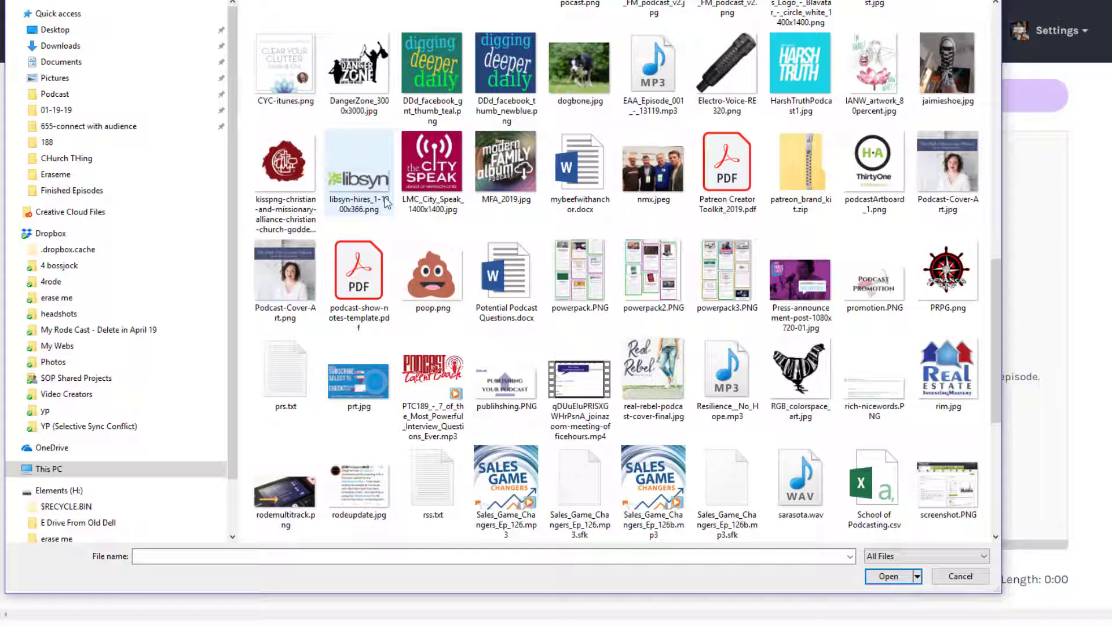
{"action": "scroll", "scroll_direction": "down", "scroll_amount": 3}
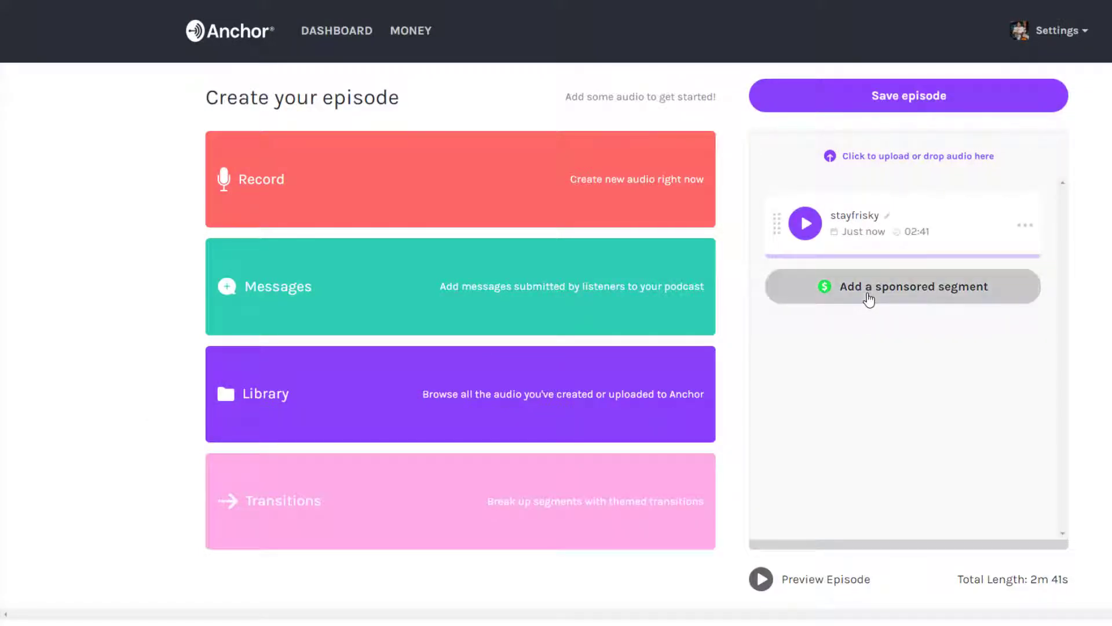
Step: Insert a sponsored segment ahead of the stayfrisky clip
{"action": "left_click", "coordinate": [903, 287]}
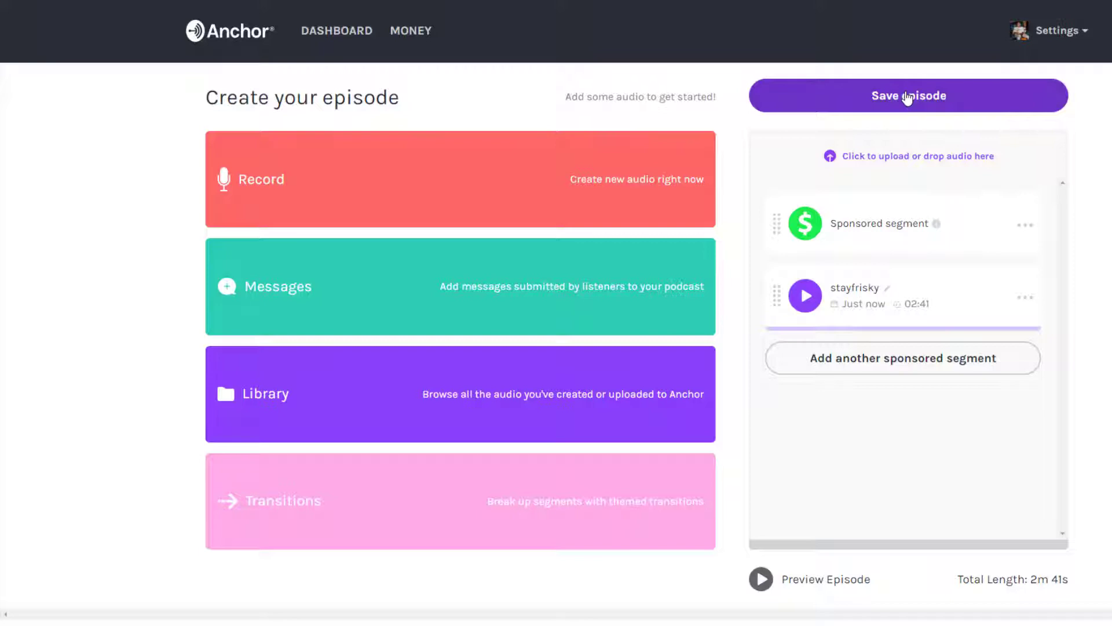
Step: Save the episode, naming it 'Stay Frisky' with description 'Grammys'
{"action": "left_click", "coordinate": [909, 95]}
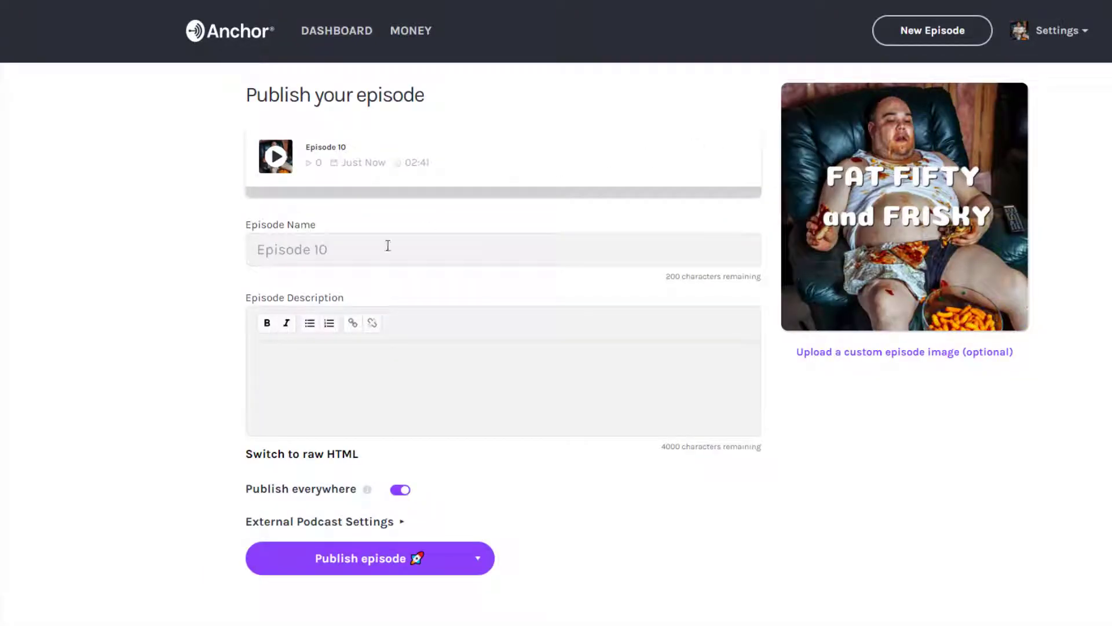
{"action": "type", "text": "Stay"}
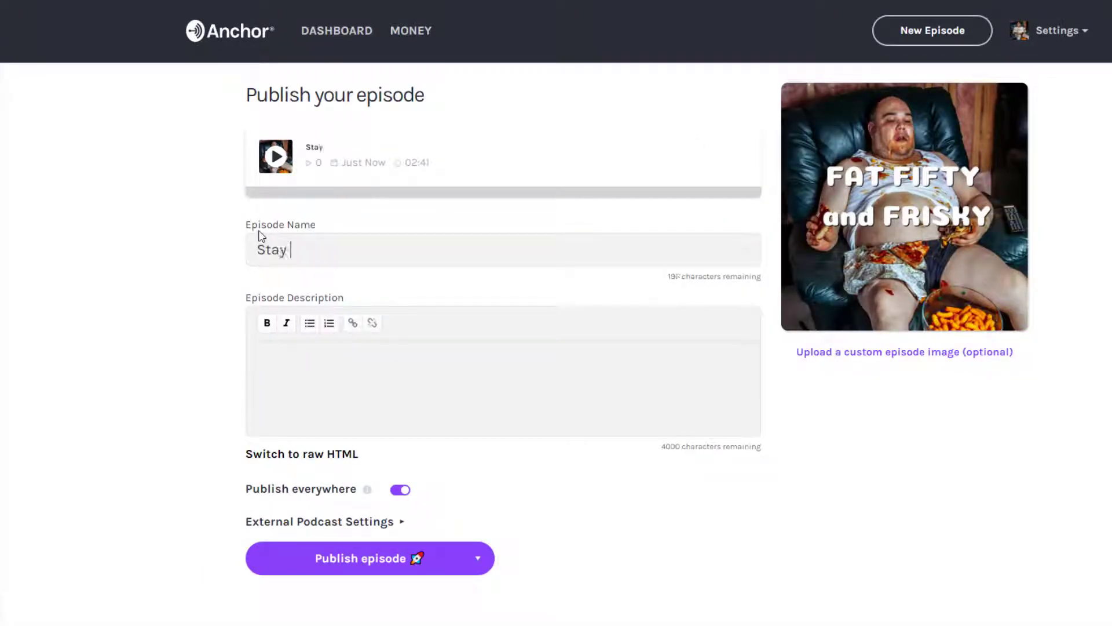
{"action": "type", "text": "Frisky"}
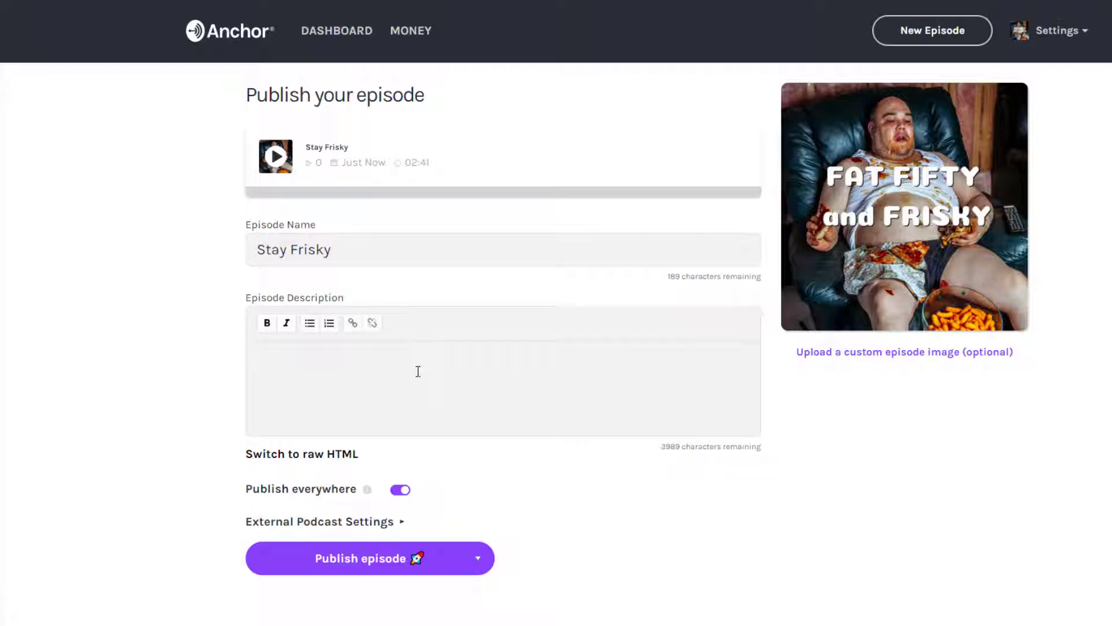
{"action": "type", "text": "Grammys"}
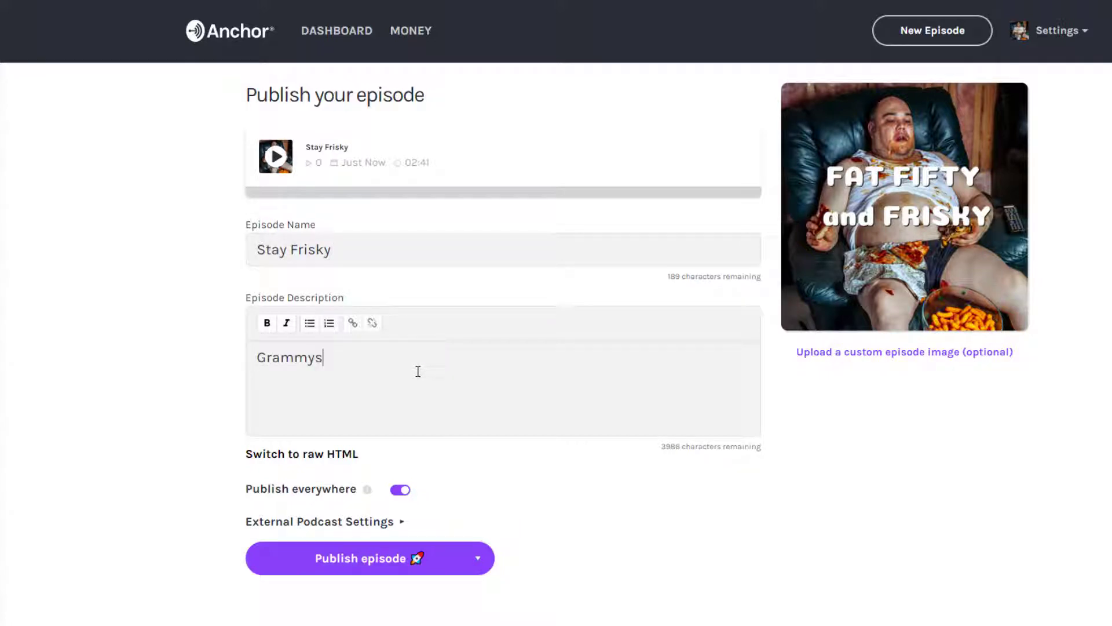
Step: Publish the Stay Frisky episode
{"action": "scroll", "scroll_direction": "down", "scroll_amount": 3}
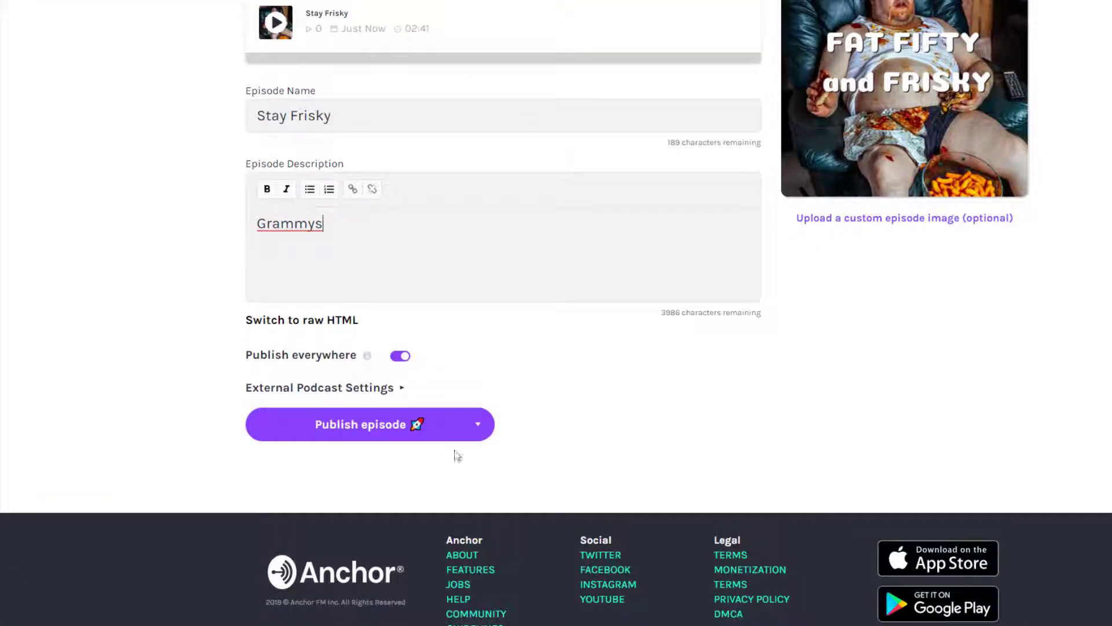
{"action": "mouse_move", "coordinate": [372, 433]}
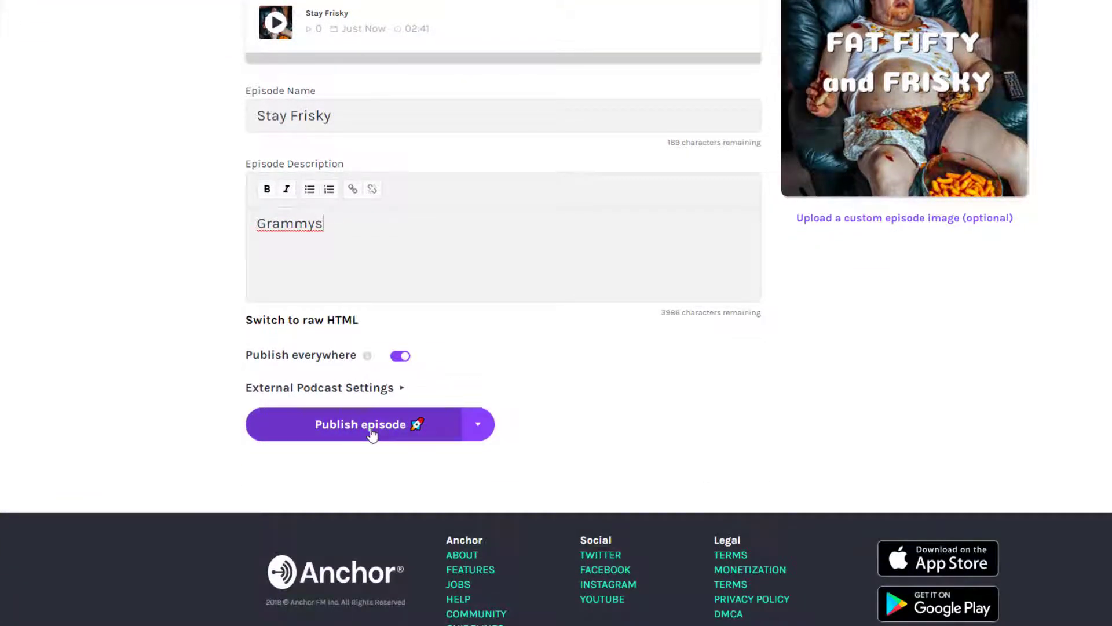
{"action": "left_click", "coordinate": [360, 424]}
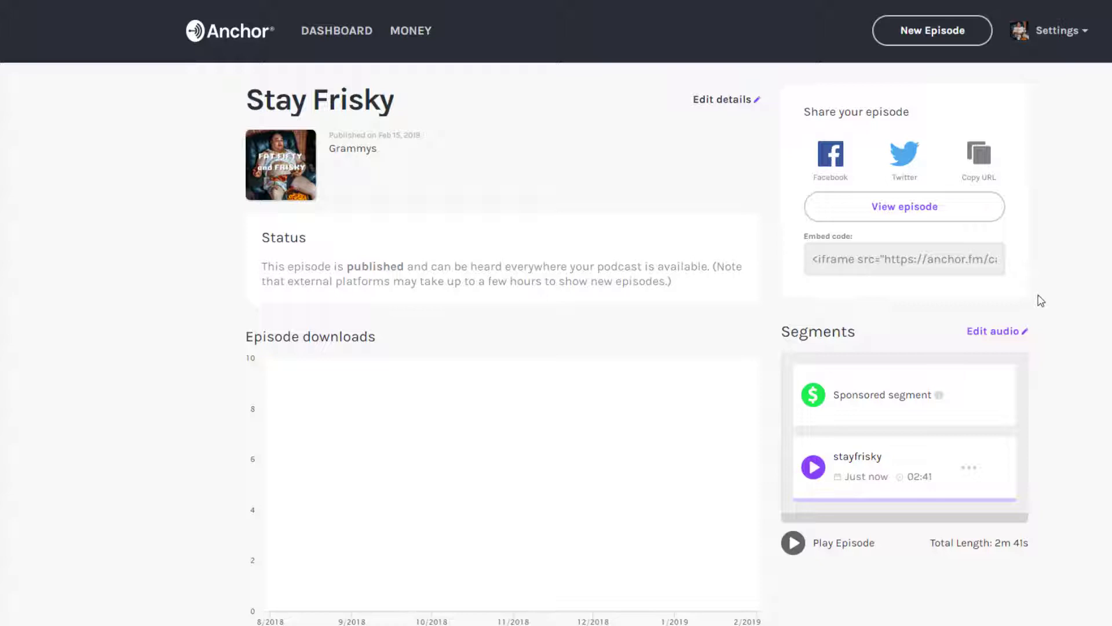
{"action": "scroll", "scroll_direction": "down", "scroll_amount": 3}
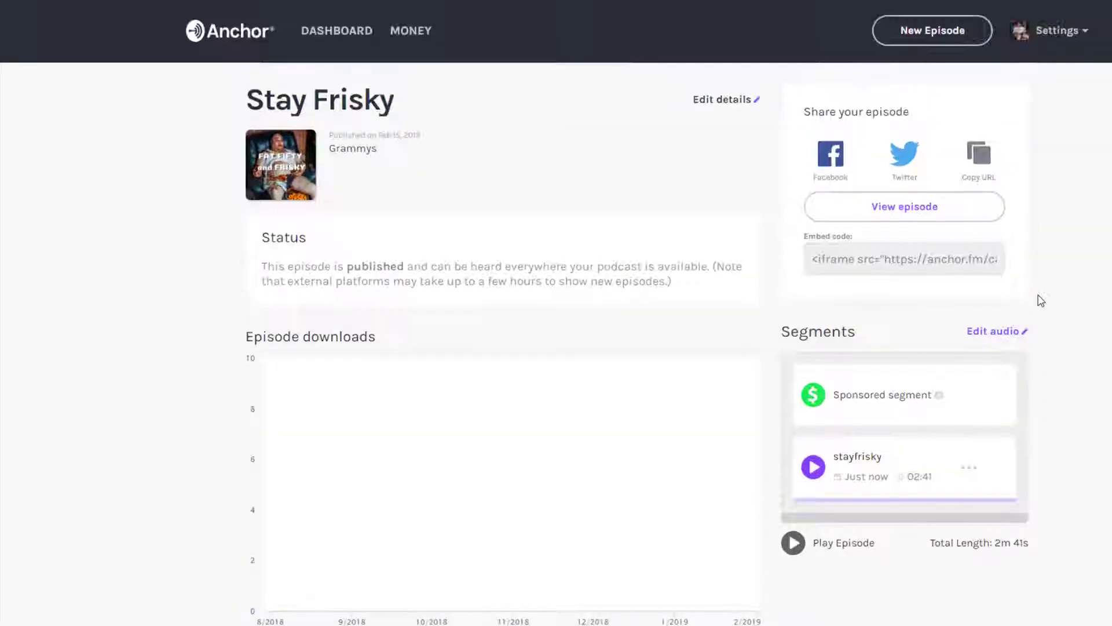
{"action": "mouse_move", "coordinate": [1050, 33]}
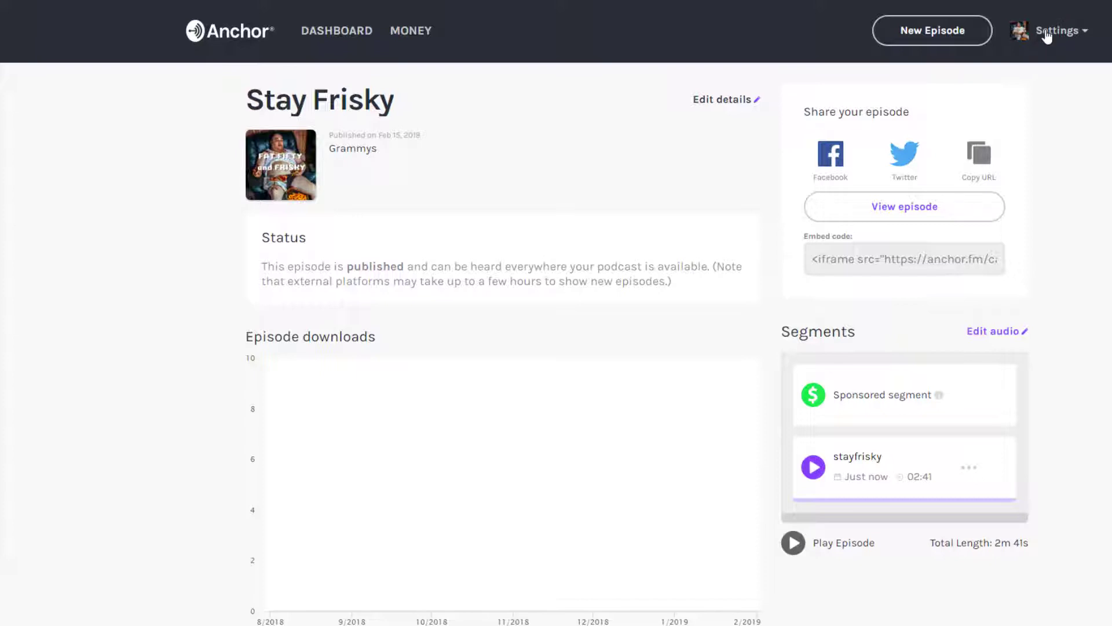
Step: Go to the podcast's Settings page and scroll through its details
{"action": "left_click", "coordinate": [1059, 31]}
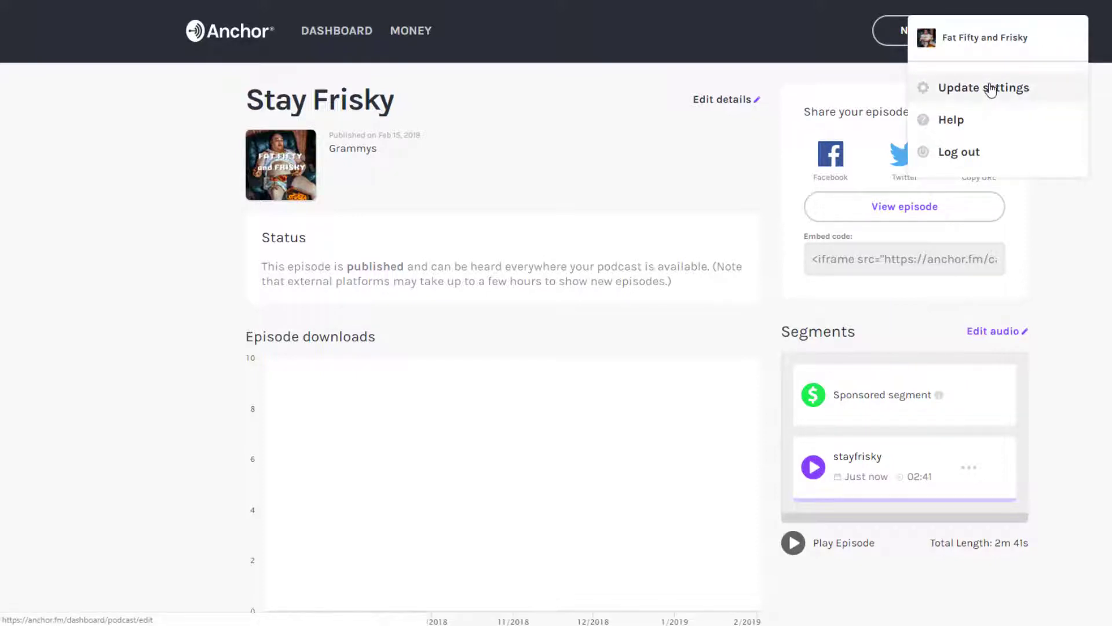
{"action": "left_click", "coordinate": [984, 88]}
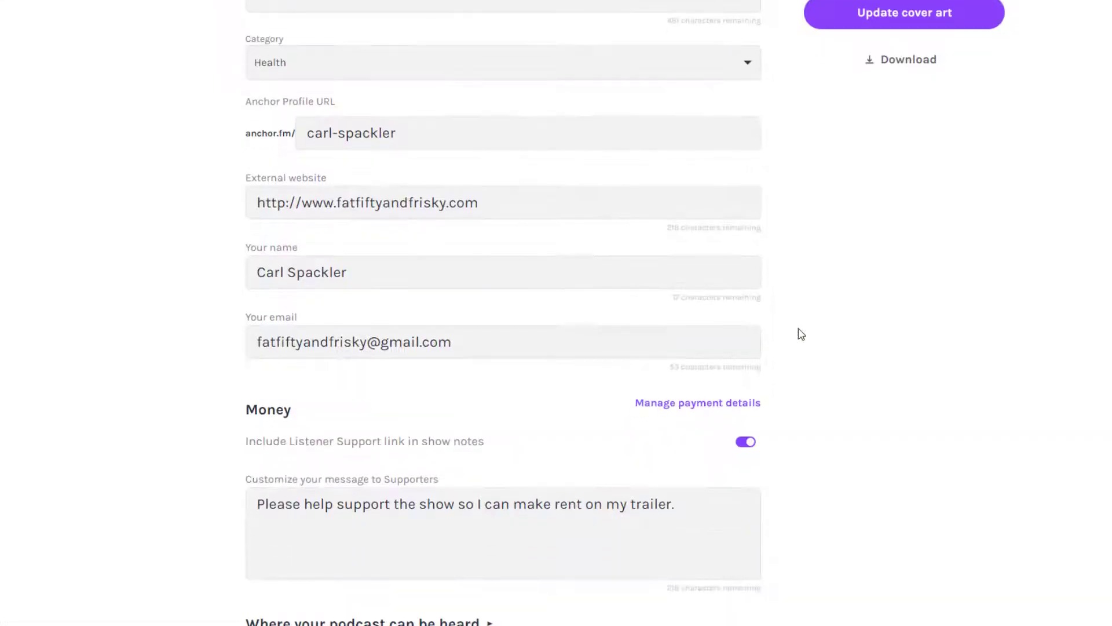
{"action": "scroll", "scroll_direction": "down", "scroll_amount": 3}
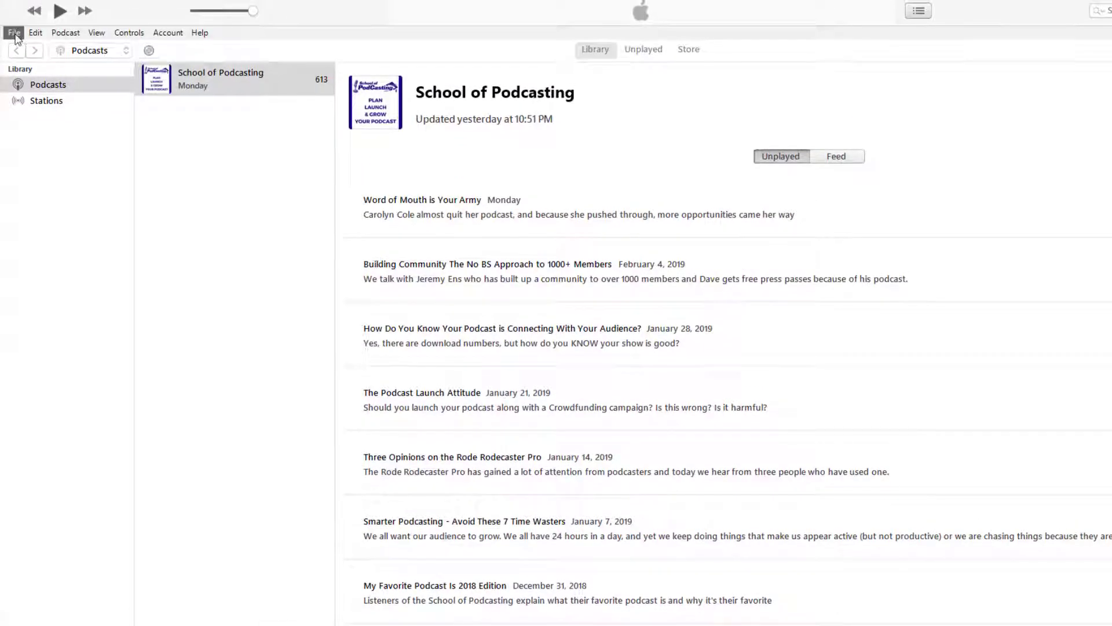
Step: Subscribe iTunes to the pasted Anchor RSS feed URL via File > Subscribe to Podcast
{"action": "left_click", "coordinate": [13, 32]}
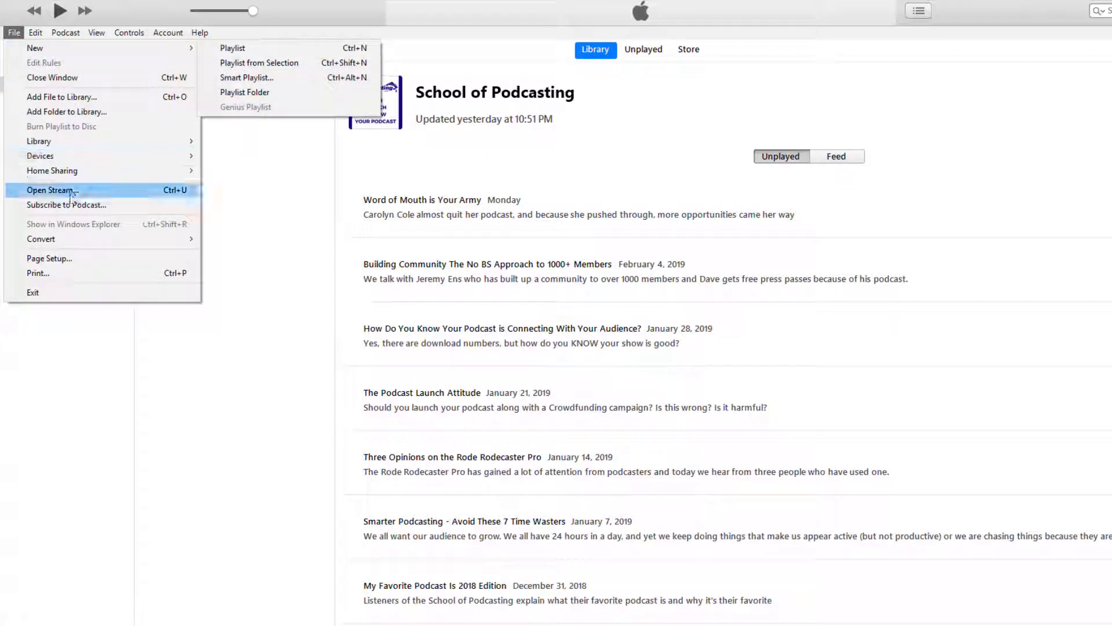
{"action": "left_click", "coordinate": [63, 205]}
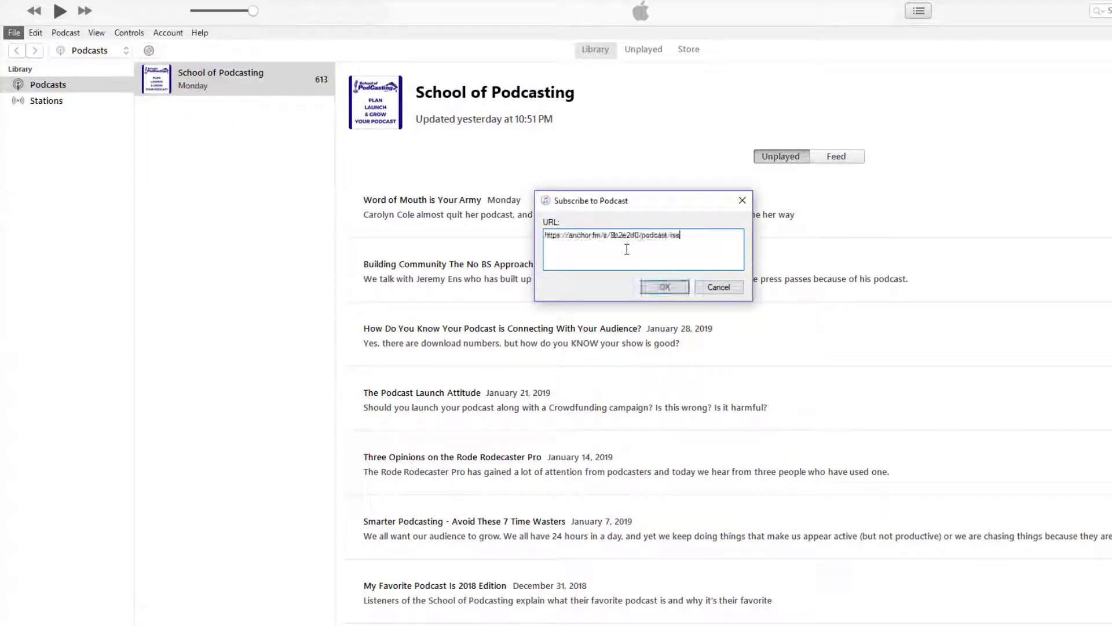
{"action": "left_click", "coordinate": [663, 287]}
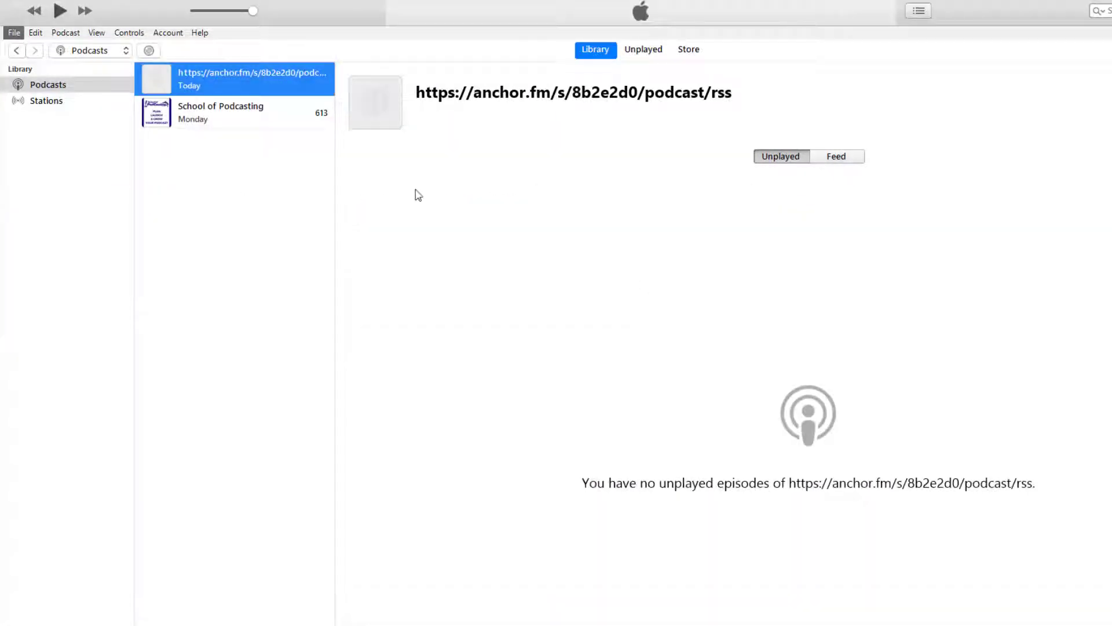